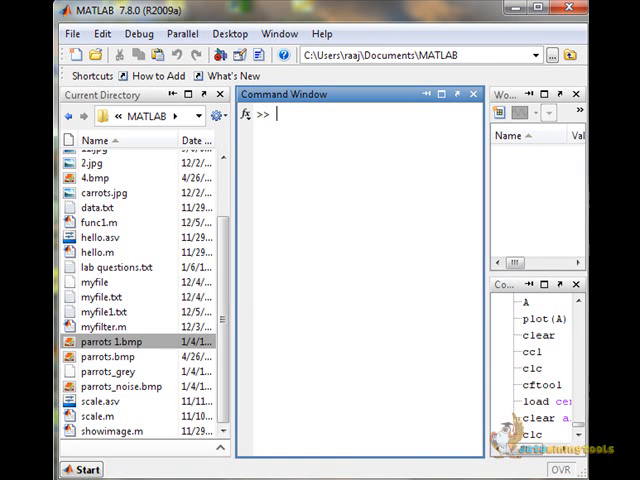
{"action": "mouse_move", "coordinate": [312, 122]}
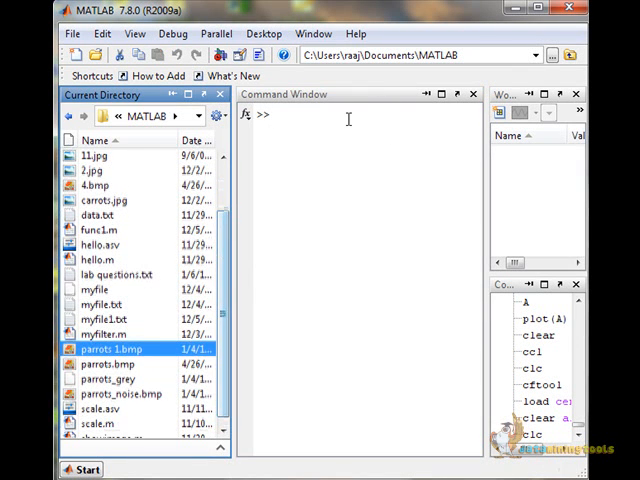
Read 'parrots 1.bmp' into I with imread.
{"action": "type", "text": "I="}
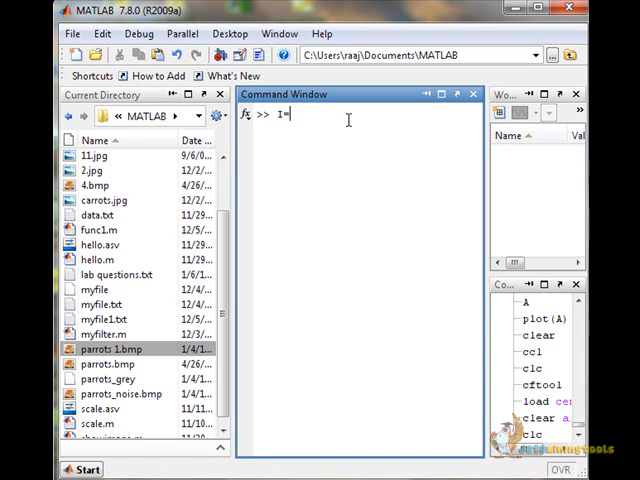
{"action": "type", "text": "imread"}
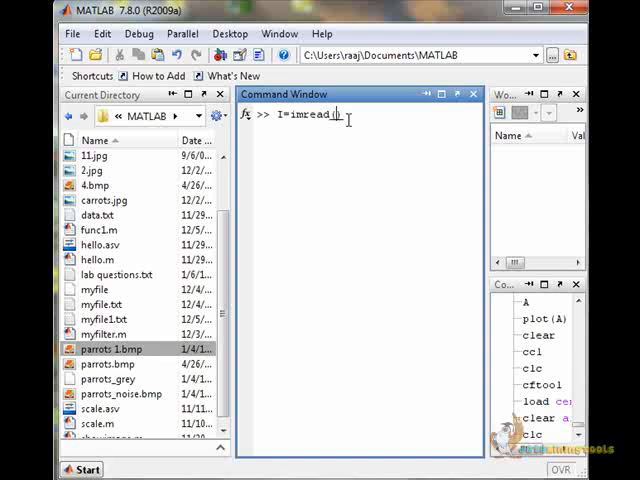
{"action": "type", "text": "('parrots"}
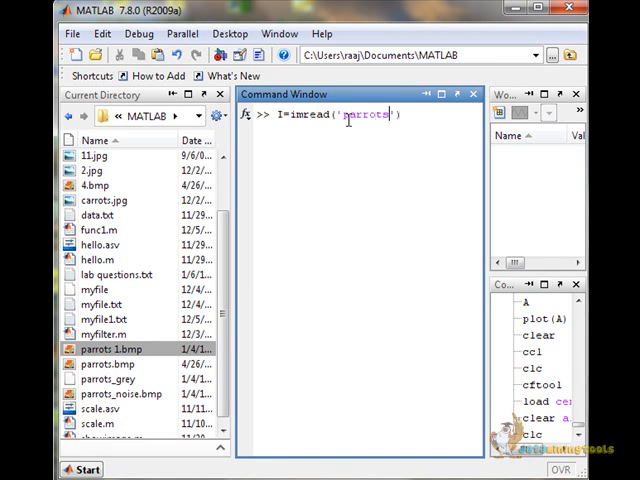
{"action": "type", "text": "1."}
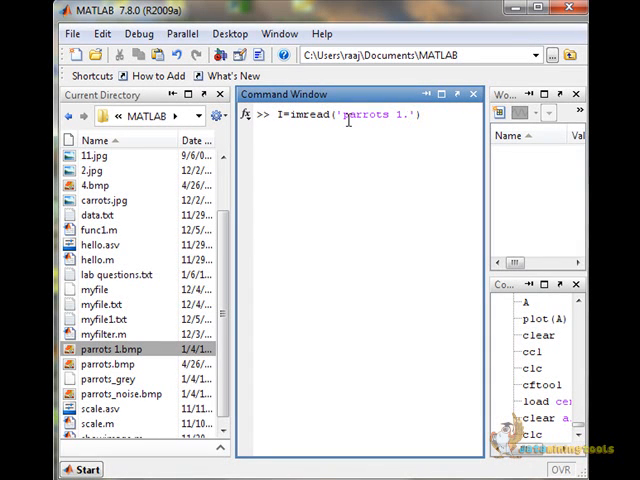
{"action": "type", "text": "bmp');"}
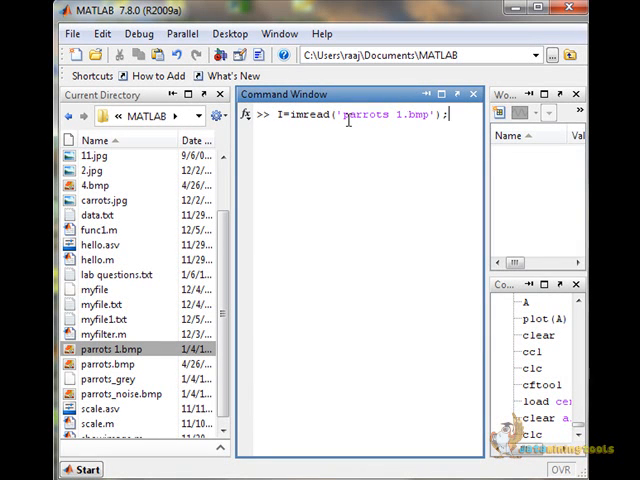
{"action": "key", "text": "enter"}
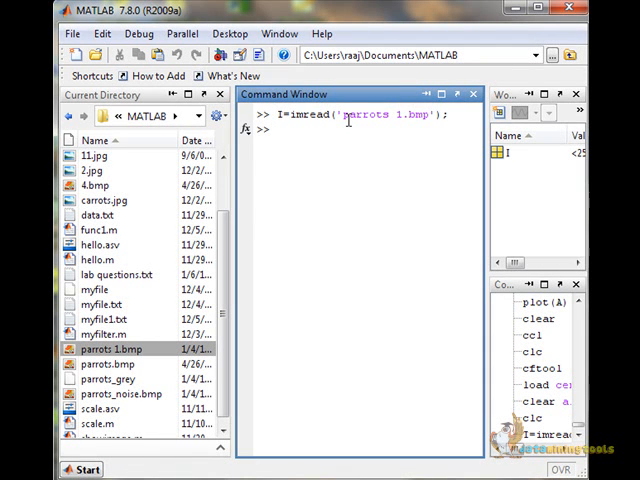
Display I with imshow, showing the two grayscale parrots in Figure 1.
{"action": "type", "text": "imshwo"}
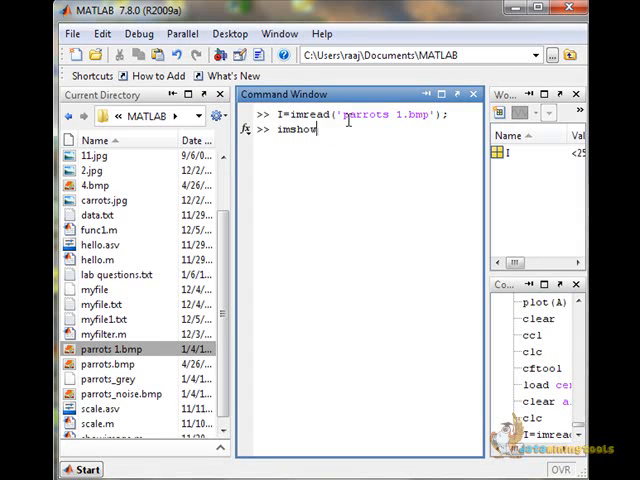
{"action": "type", "text": "(I)"}
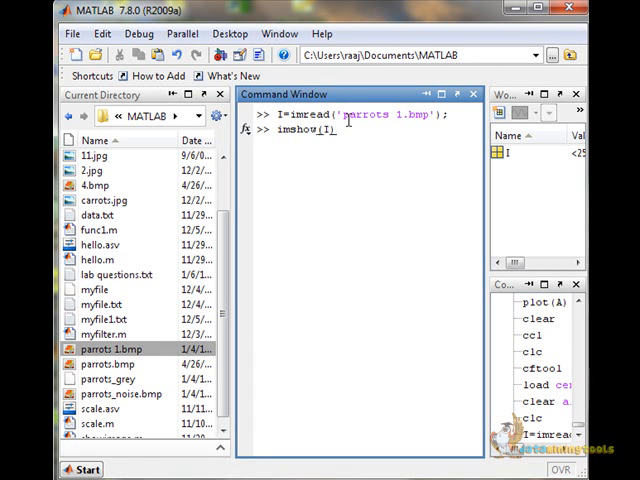
{"action": "key", "text": "enter"}
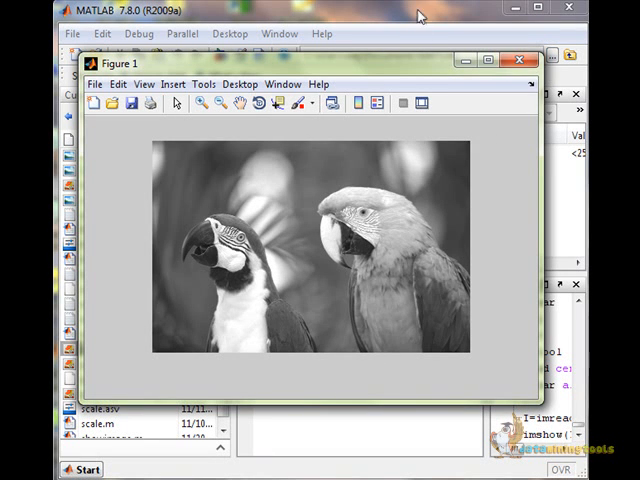
Bring the Command Window back in front of Figure 1.
{"action": "left_click", "coordinate": [526, 60]}
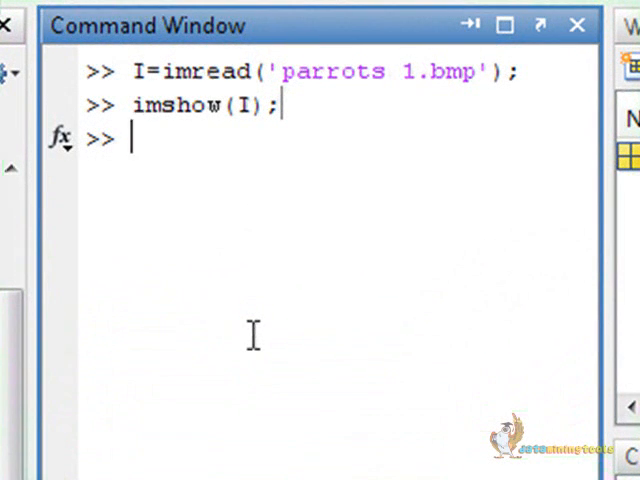
{"action": "mouse_move", "coordinate": [168, 192]}
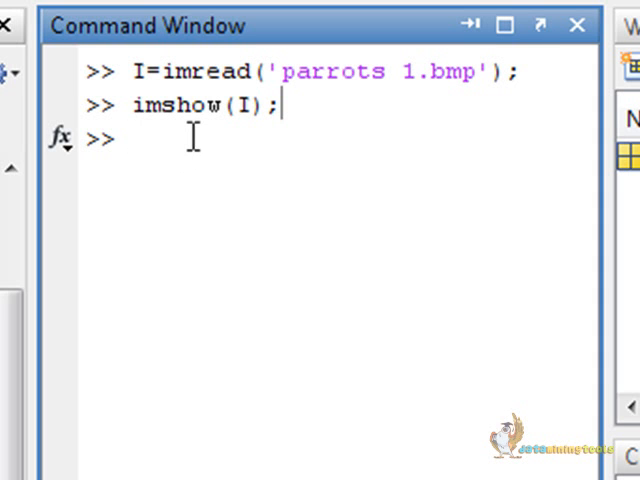
Compute the Sobel edge map of I into I1 with edge(I,'sobel').
{"action": "type", "text": "I1="}
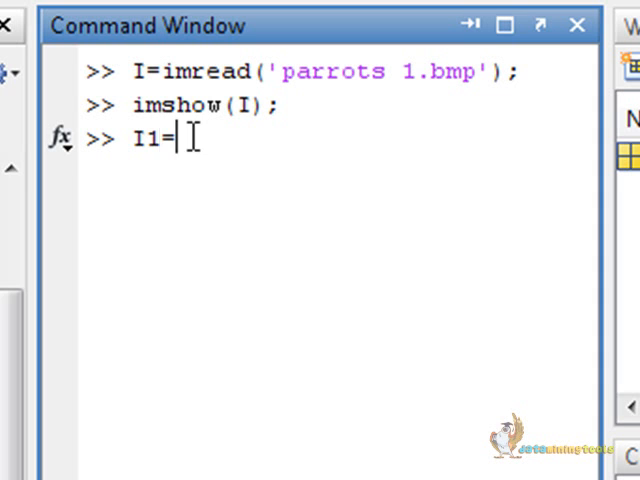
{"action": "type", "text": "("}
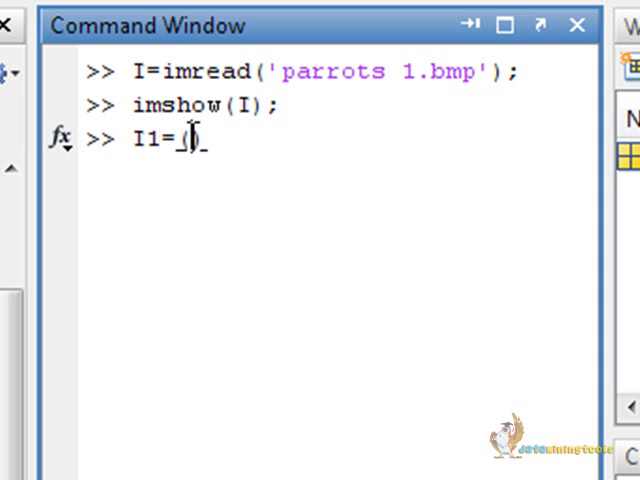
{"action": "type", "text": "edge)"}
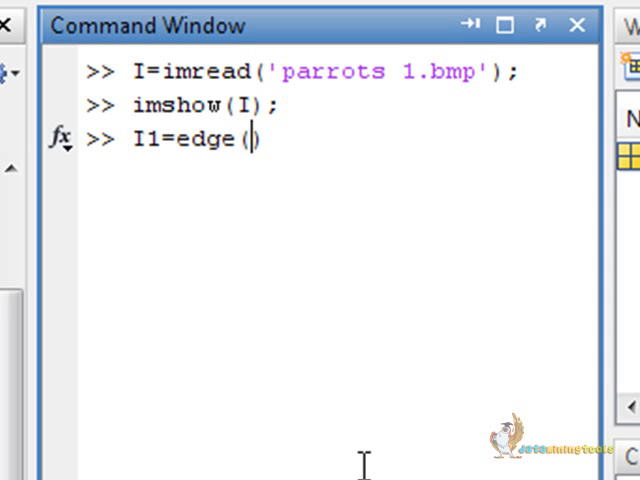
{"action": "type", "text": "I,''"}
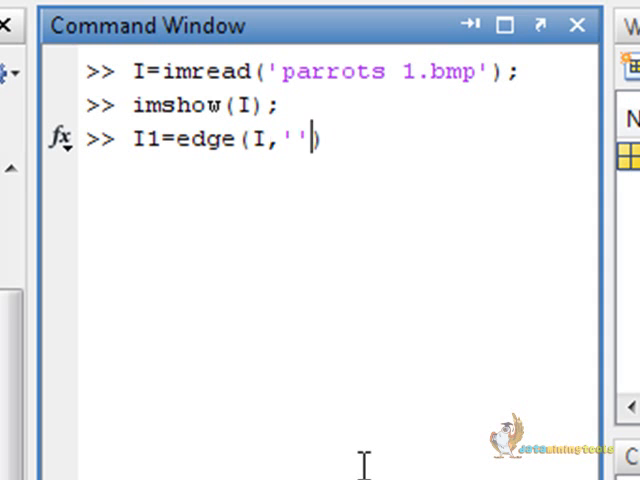
{"action": "type", "text": "sobel"}
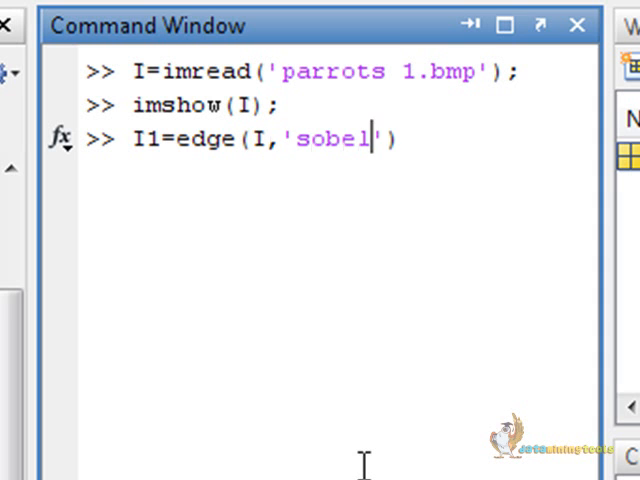
{"action": "type", "text": ";"}
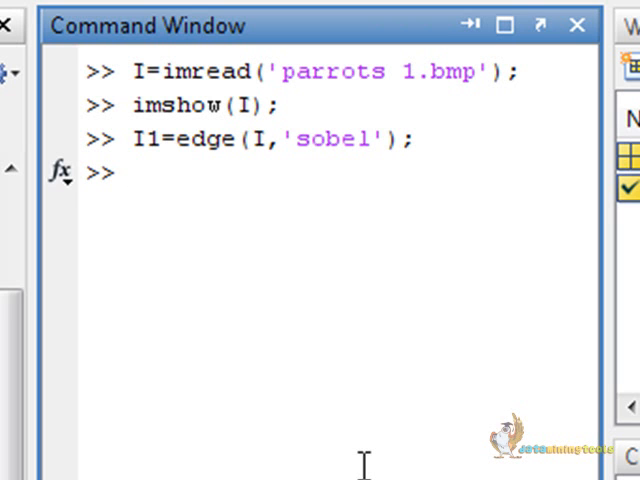
Compute the Canny edge map of I into I2 with edge(I,'canny').
{"action": "type", "text": "I2="}
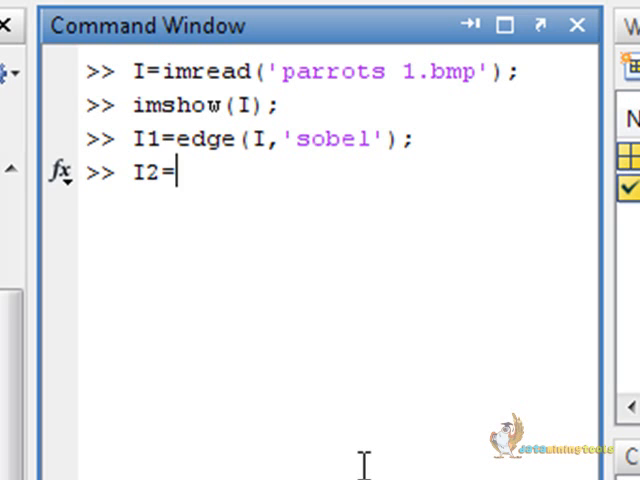
{"action": "type", "text": "ed"}
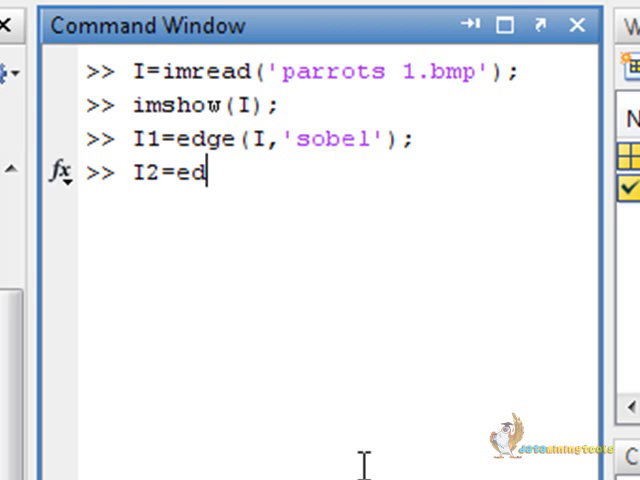
{"action": "type", "text": "ge()"}
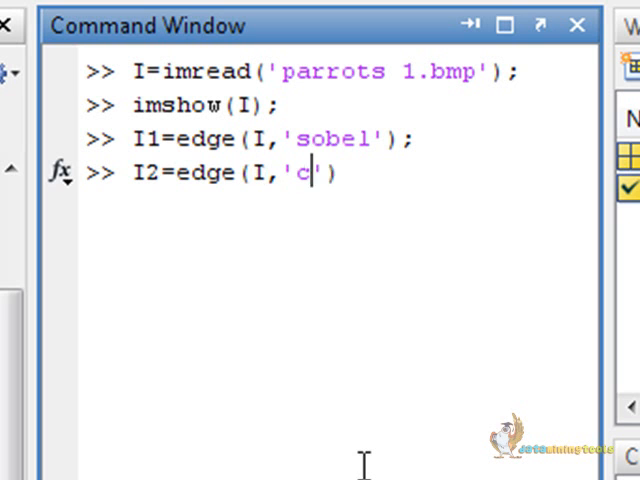
{"action": "type", "text": "anny');"}
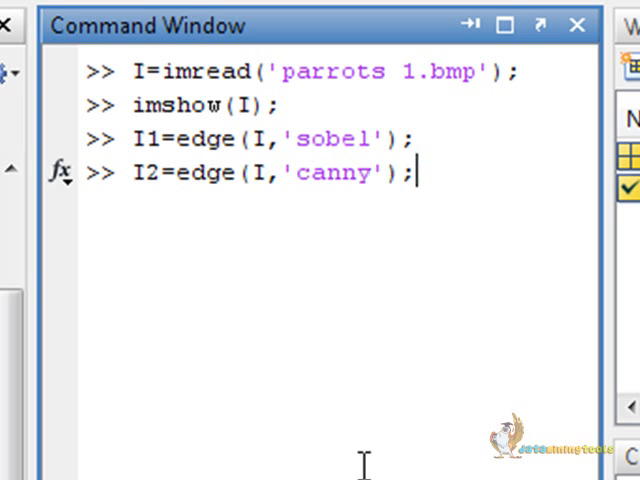
{"action": "key", "text": "enter"}
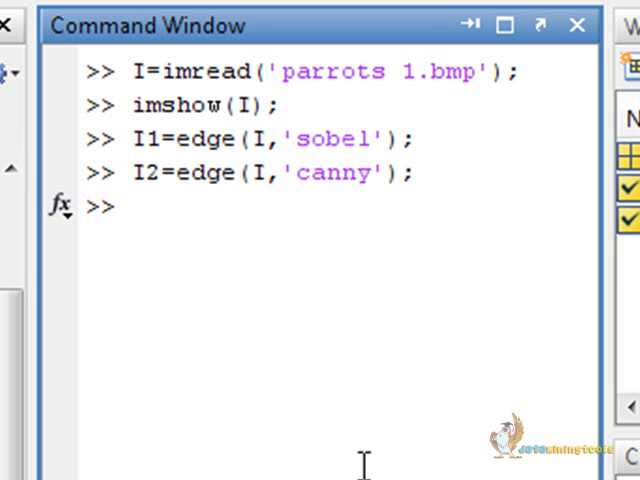
Show the Sobel map I1 and the Canny map I2 each in a new figure.
{"action": "type", "text": "figuer"}
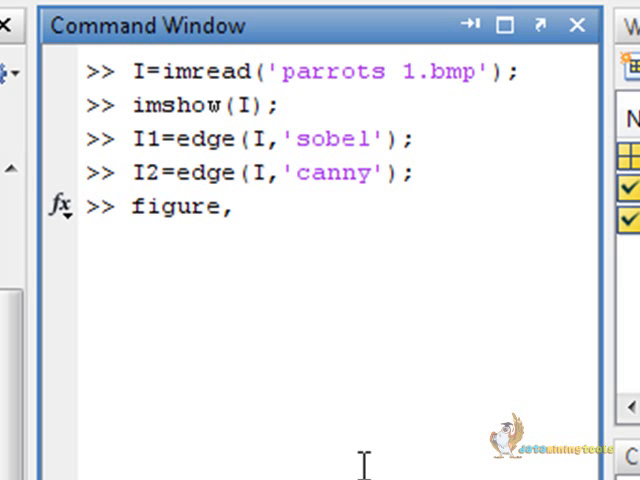
{"action": "type", "text": "imshow()"}
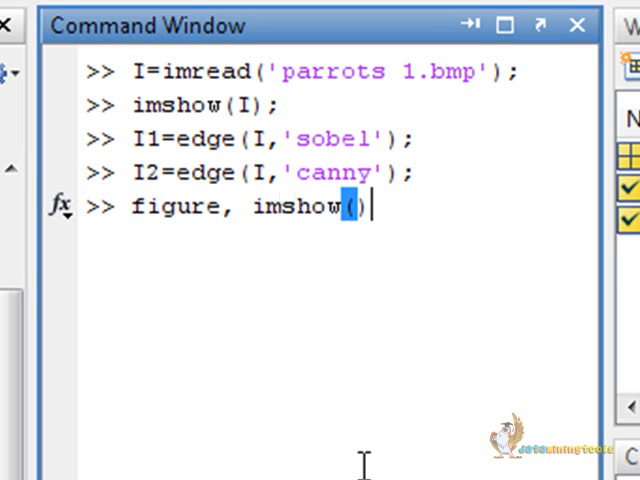
{"action": "type", "text": "I1"}
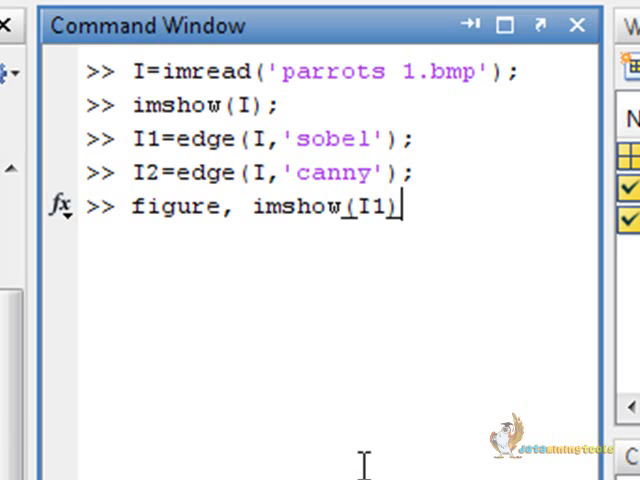
{"action": "type", "text": ";"}
{"action": "key", "text": "enter"}
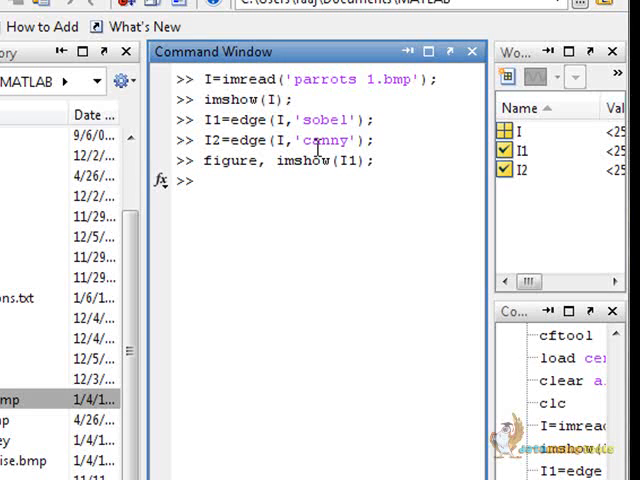
{"action": "type", "text": "figure, imshow(I1);"}
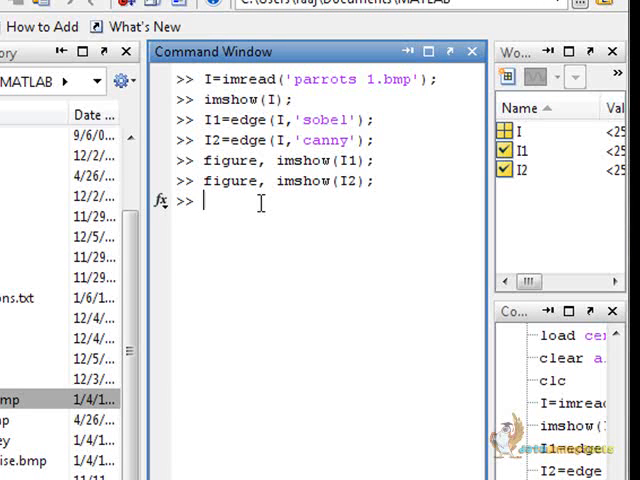
Clear the workspace and Command Window, then begin the new I= command.
{"action": "type", "text": "c"}
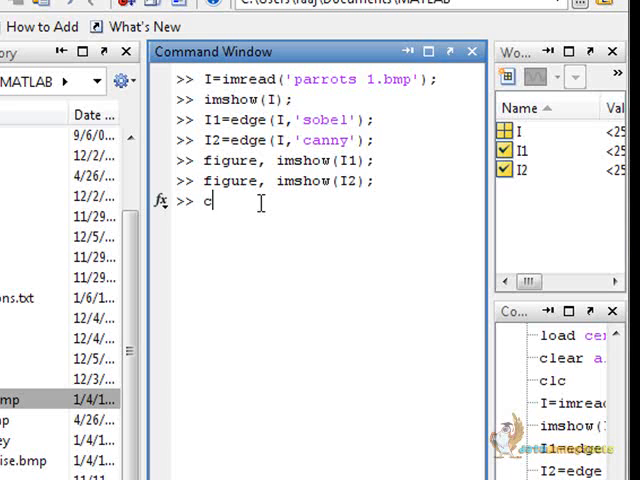
{"action": "type", "text": "lear"}
{"action": "type", "text": "I"}
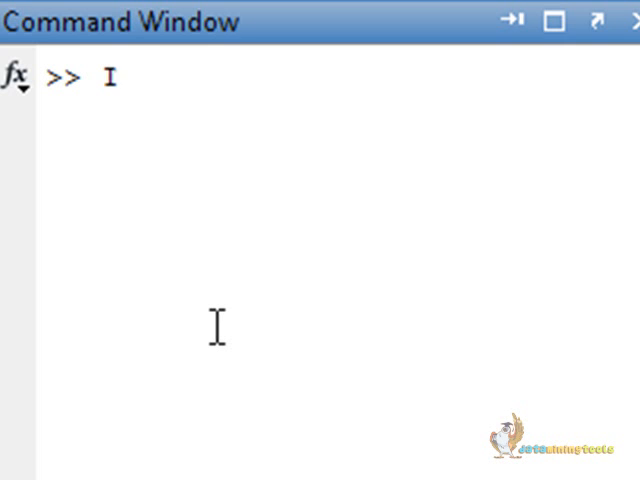
{"action": "type", "text": "="}
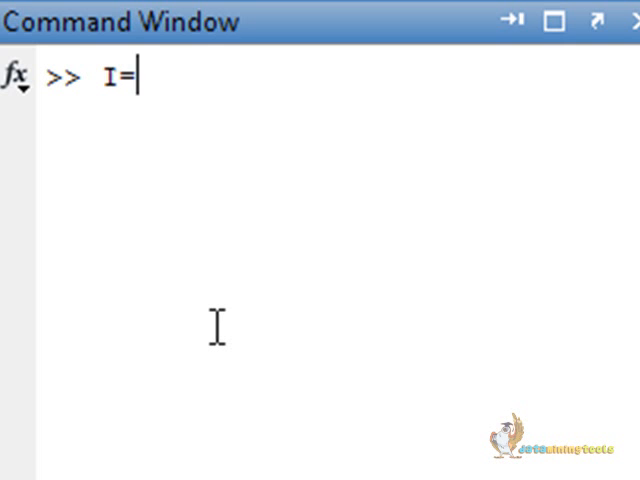
Create I as a 100-by-100 zero matrix with zeros(100,100).
{"action": "type", "text": "zeros"}
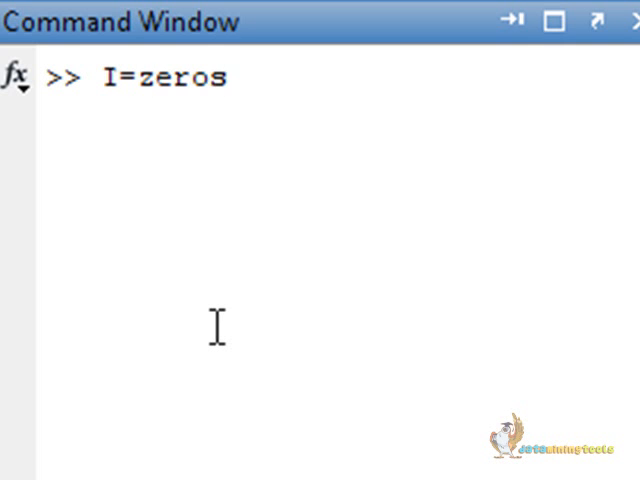
{"action": "type", "text": "(10)"}
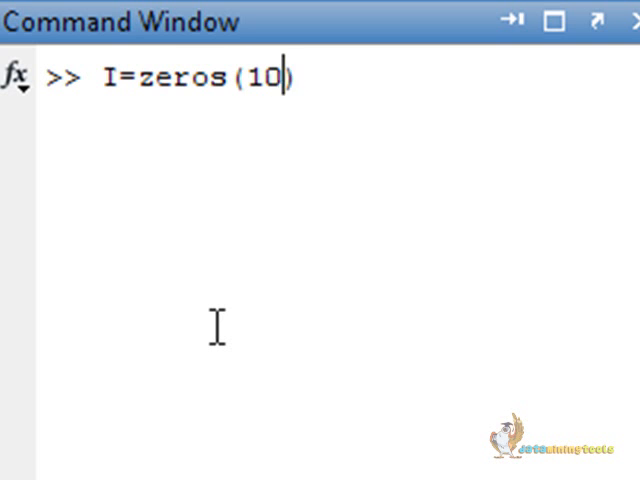
{"action": "type", "text": "0,100"}
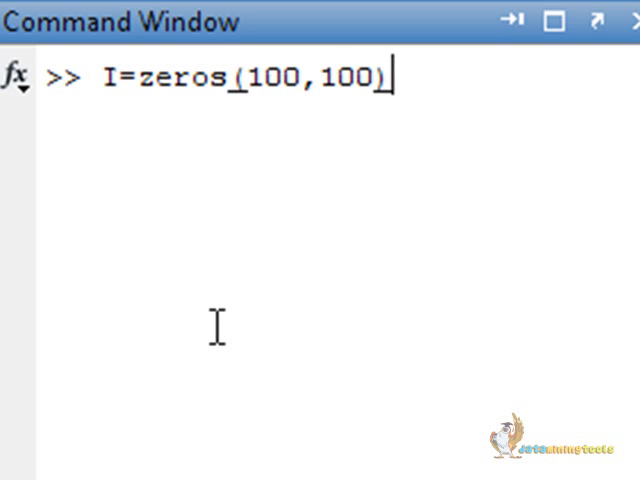
{"action": "type", "text": ";"}
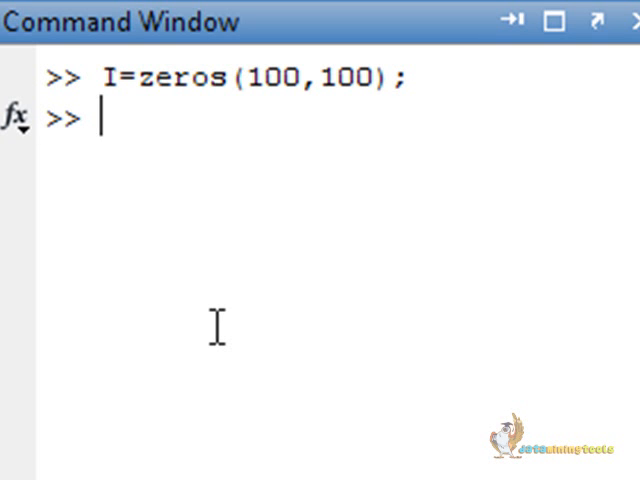
Set rows and columns 40 to 60 of I to 1, forming a white square.
{"action": "type", "text": "I()"}
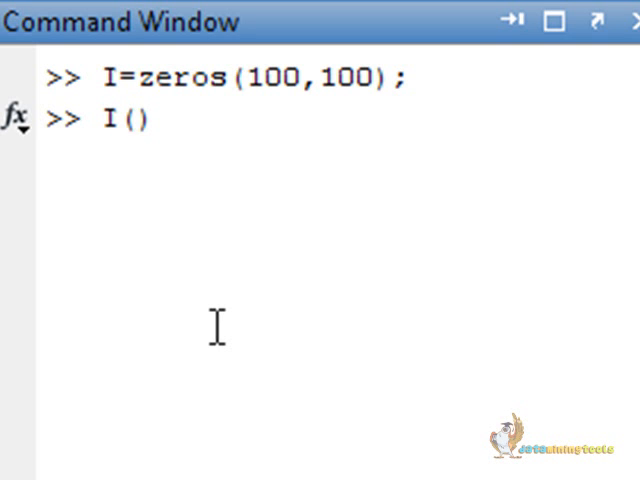
{"action": "type", "text": "40:"}
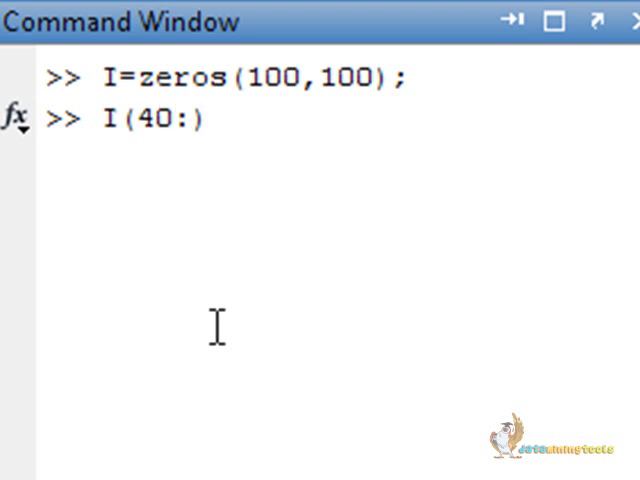
{"action": "type", "text": "60"}
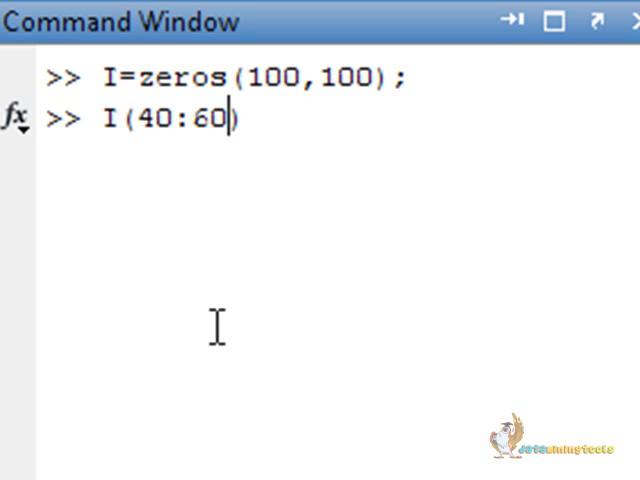
{"action": "type", "text": ", 40"}
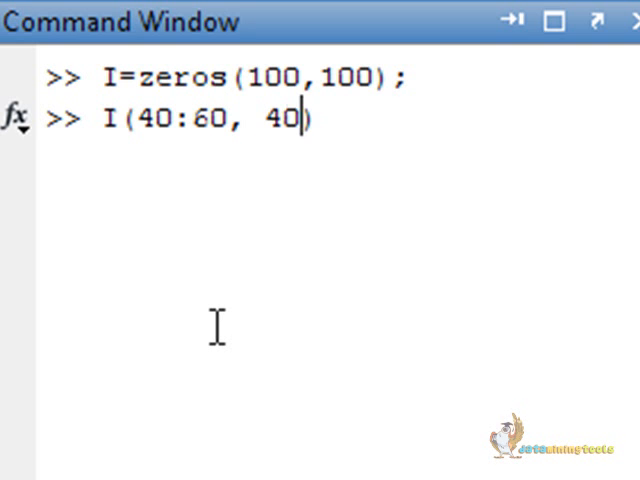
{"action": "type", "text": ":60)"}
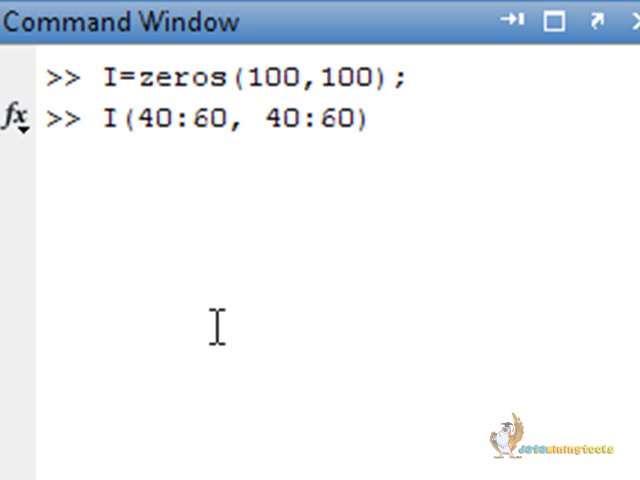
{"action": "type", "text": "=1;"}
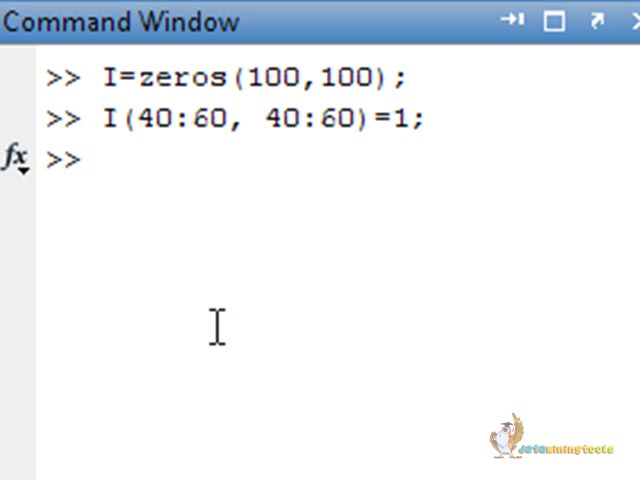
Display the white-square test image I with imshow.
{"action": "type", "text": "i"}
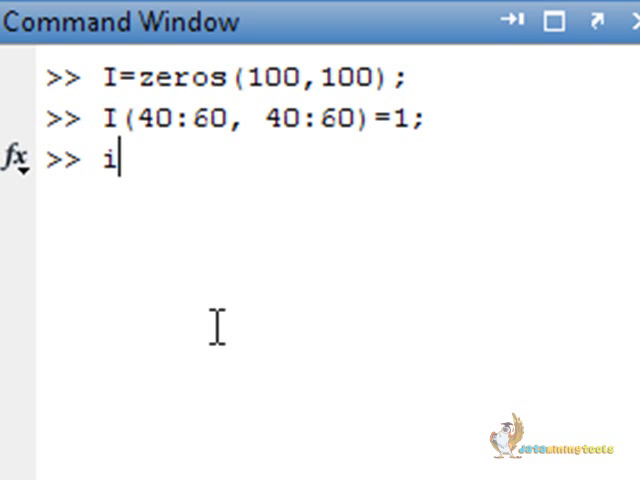
{"action": "type", "text": "mshow()"}
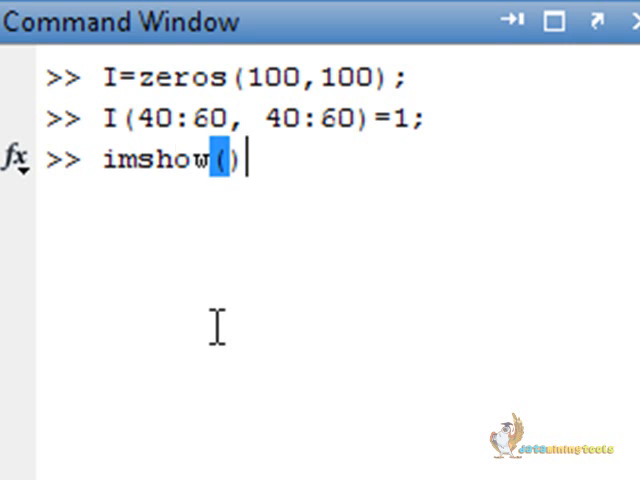
{"action": "type", "text": "I"}
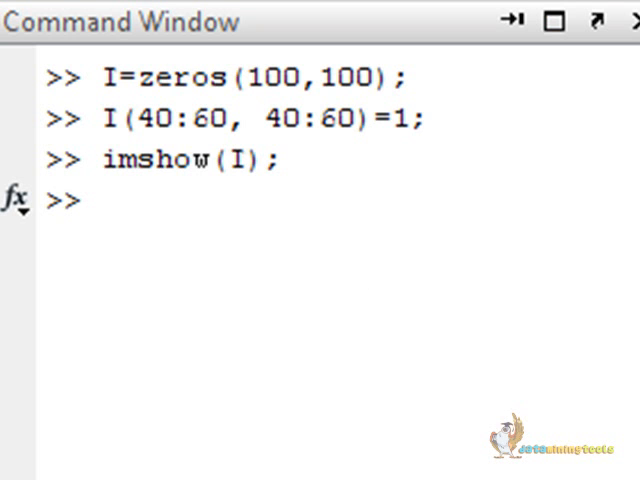
{"action": "mouse_move", "coordinate": [258, 272]}
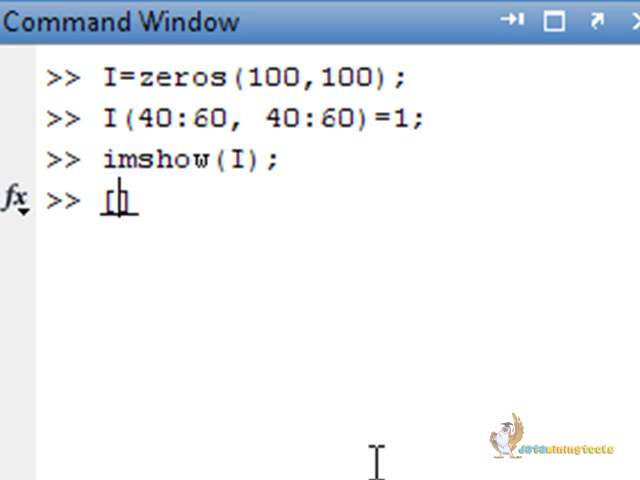
Compute the 0-degree Radon projection into R and xp with radon.
{"action": "type", "text": "[R,]"}
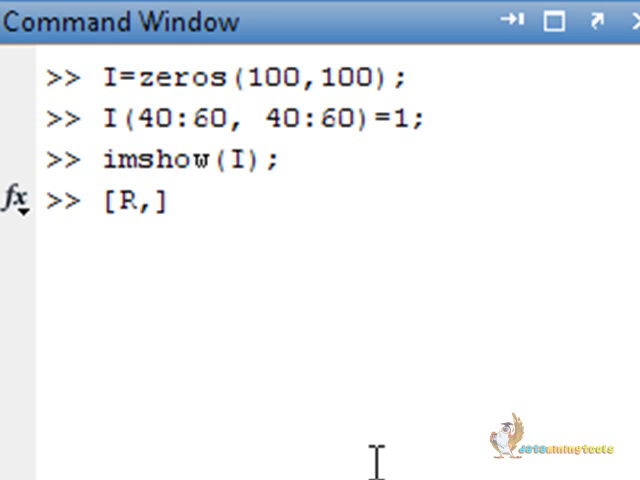
{"action": "type", "text": "xp]="}
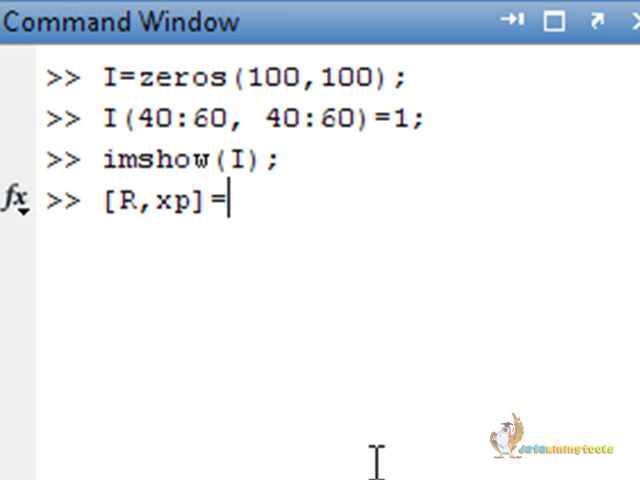
{"action": "type", "text": "radon"}
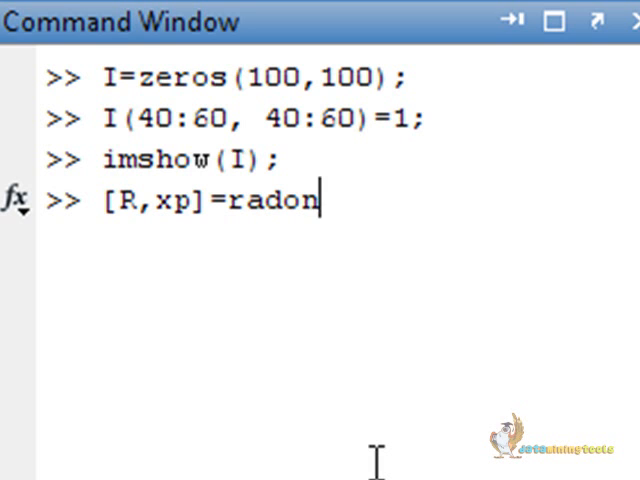
{"action": "type", "text": "("}
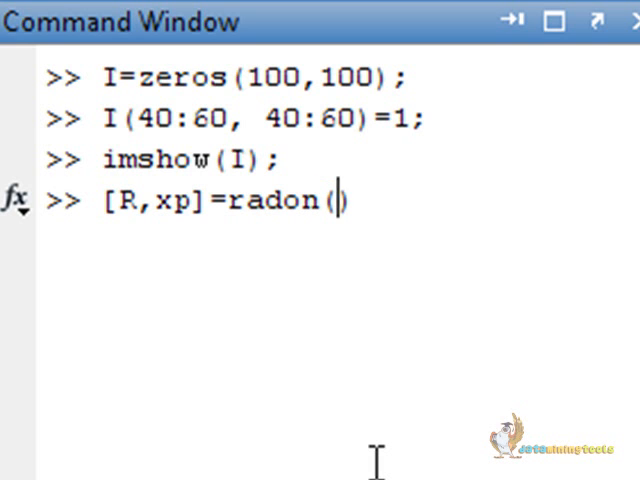
{"action": "type", "text": "1,0);"}
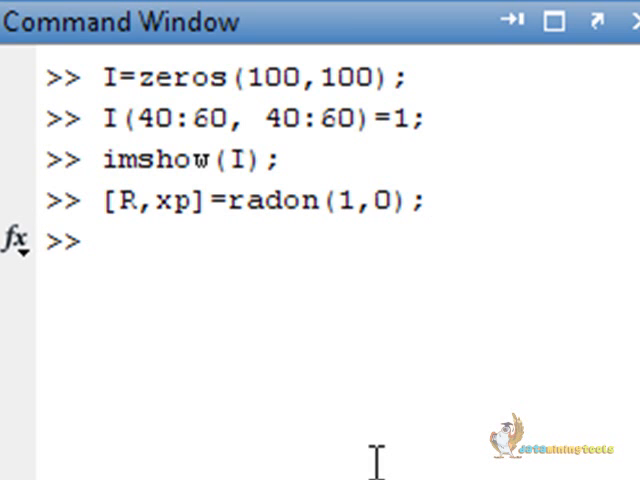
Plot R against xp in a new figure.
{"action": "type", "text": "figure"}
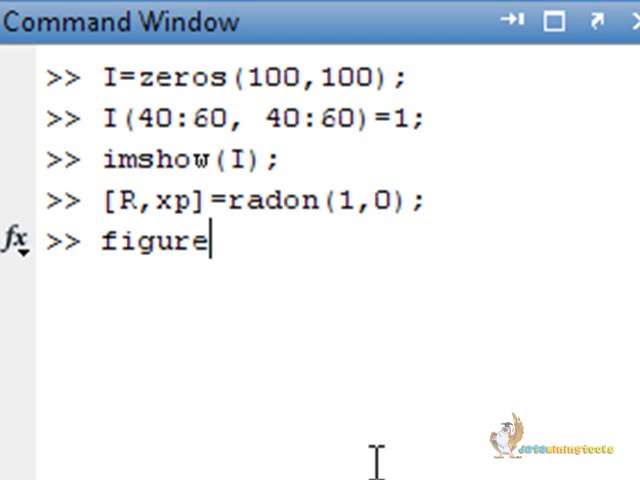
{"action": "type", "text": "("}
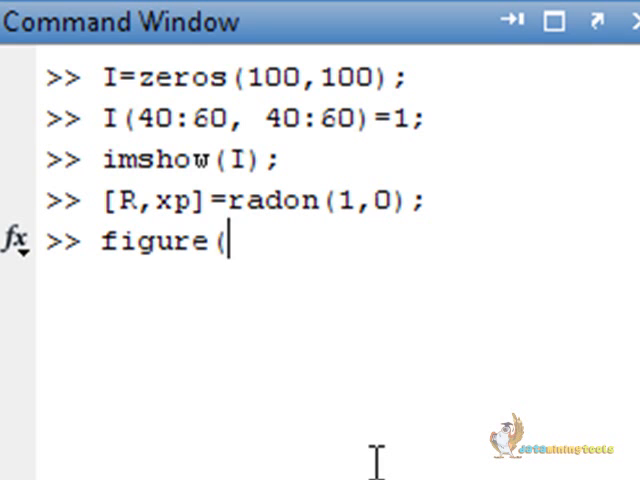
{"action": "type", "text": ", plot"}
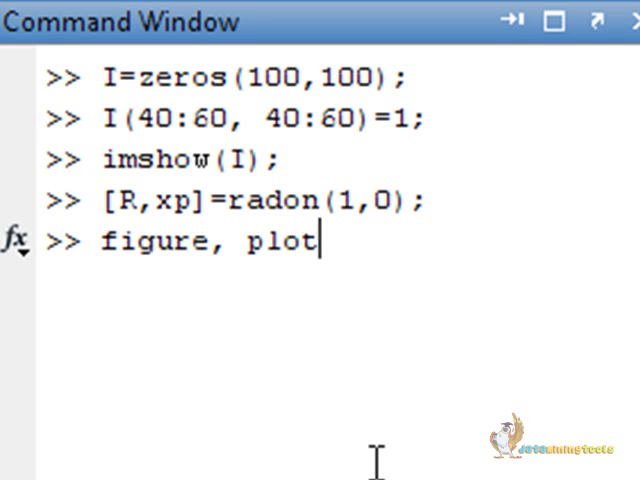
{"action": "type", "text": "()"}
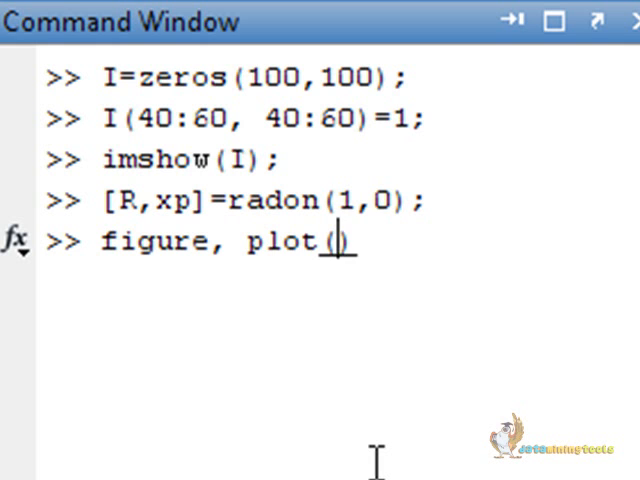
{"action": "type", "text": "xp,"}
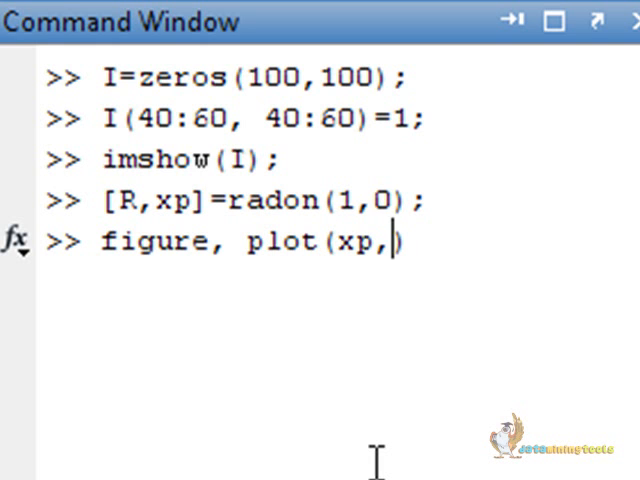
{"action": "type", "text": "R);"}
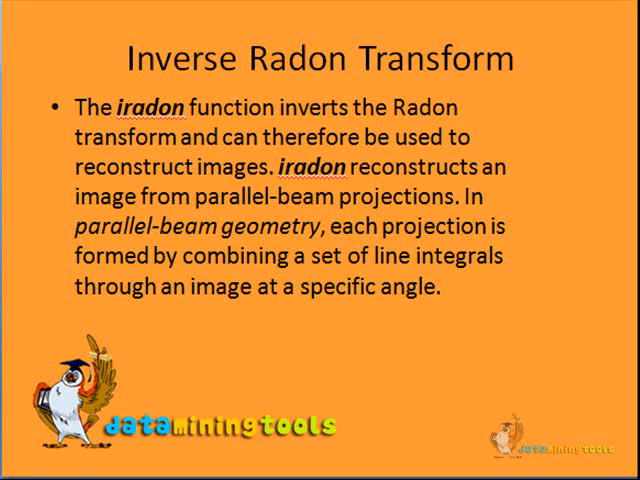
Advance to the Inverse Radon Transform slide listing the iradon example code.
{"action": "key", "text": "right"}
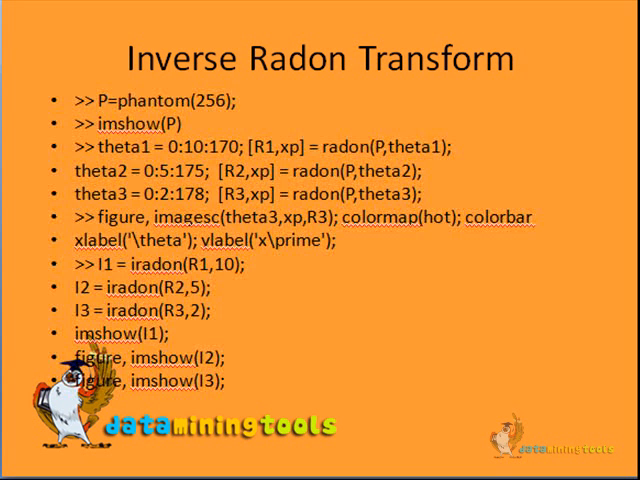
{"action": "key", "text": "Right"}
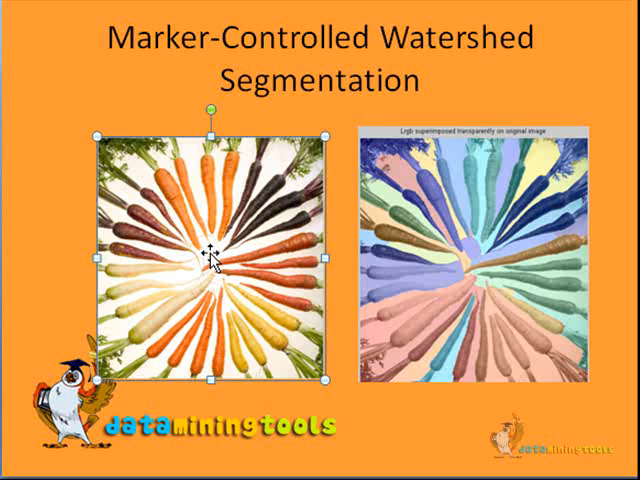
{"action": "mouse_move", "coordinate": [212, 260]}
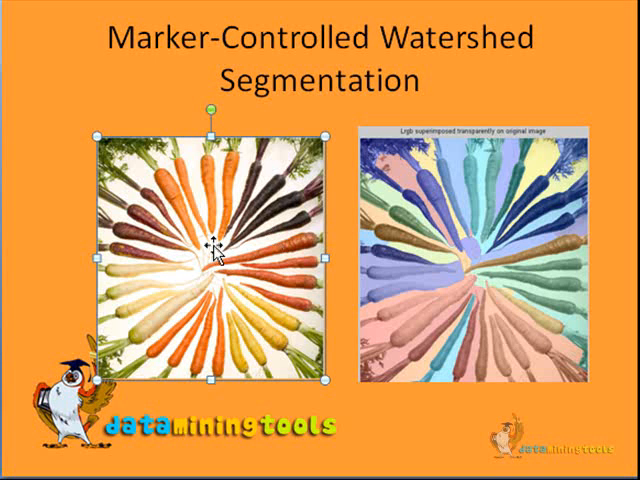
{"action": "mouse_move", "coordinate": [468, 388]}
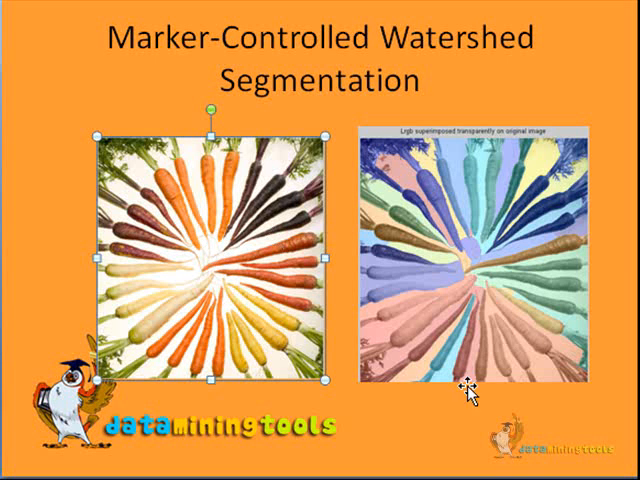
{"action": "left_click", "coordinate": [470, 380]}
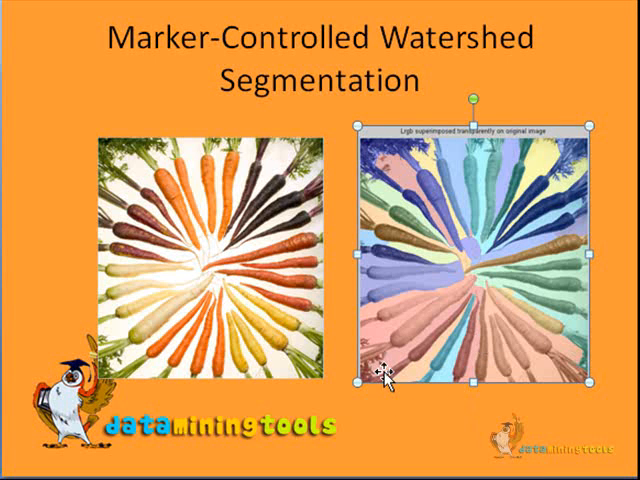